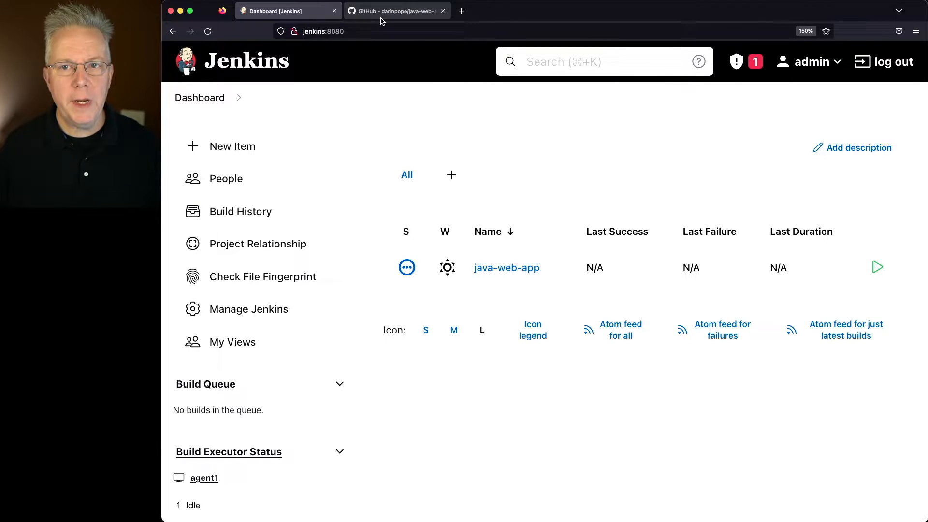
- Review the Jenkinsfile-publishHtml-1 pipeline in the java-web-app GitHub repo, then return to the Jenkins dashboard
click(395, 11)
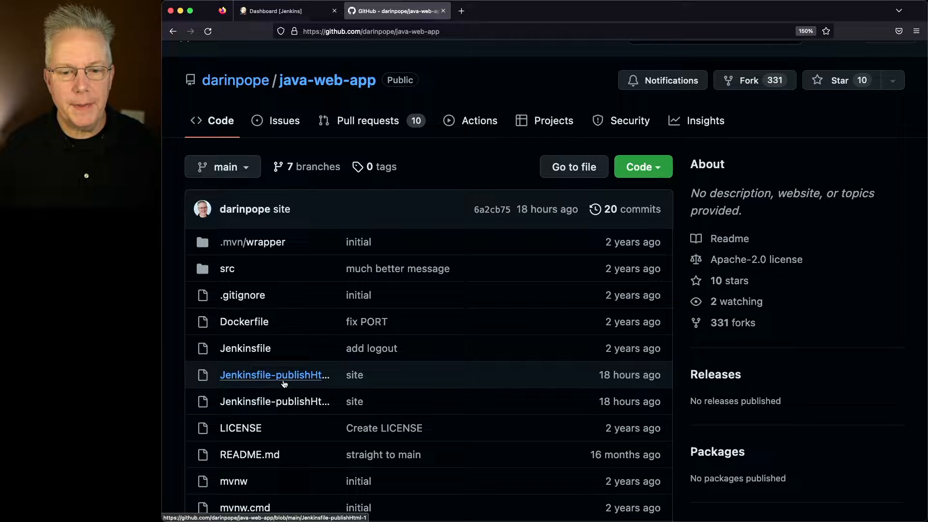
click(274, 375)
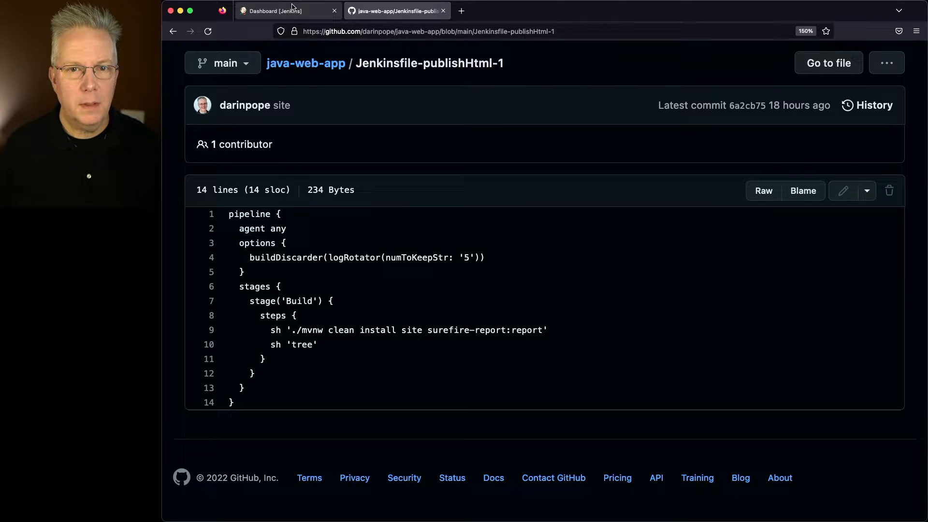
click(287, 11)
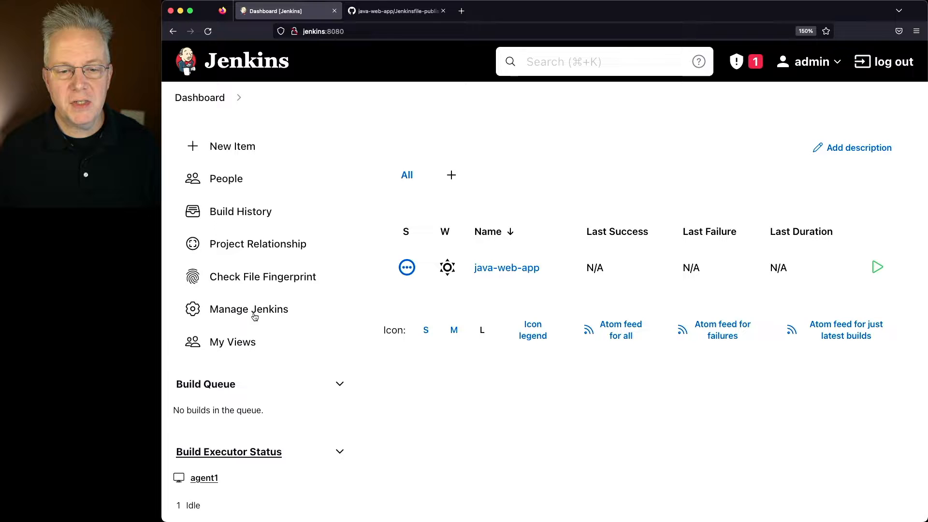
click(249, 309)
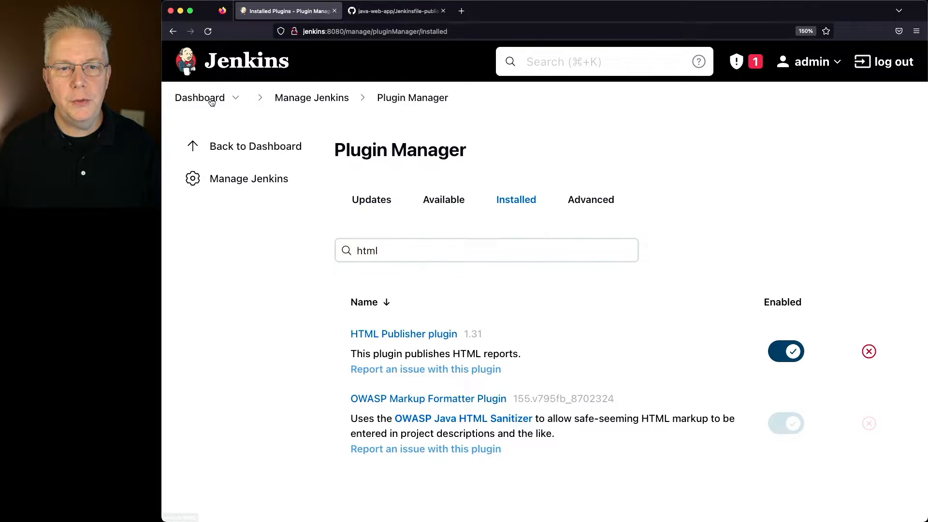
click(199, 97)
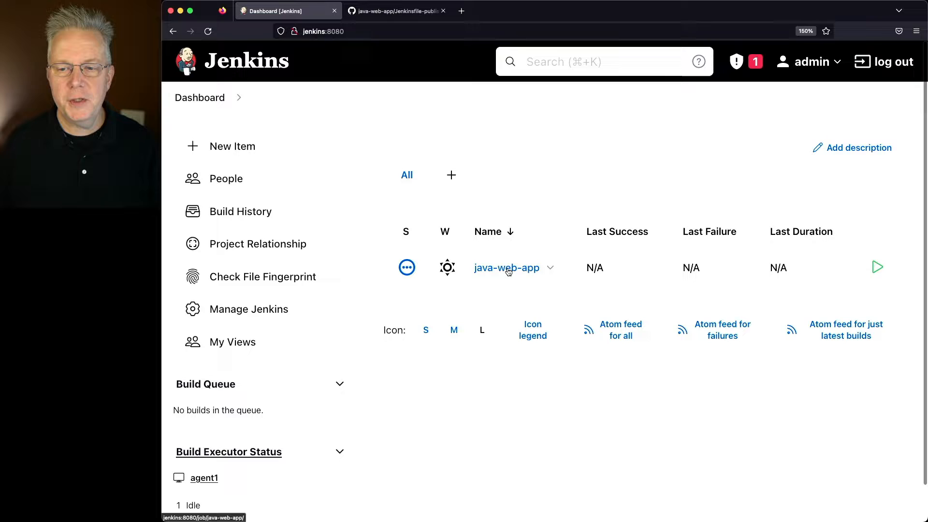
- Start build #1 of the java-web-app pipeline, glancing at the GitHub pipeline file meanwhile
click(506, 268)
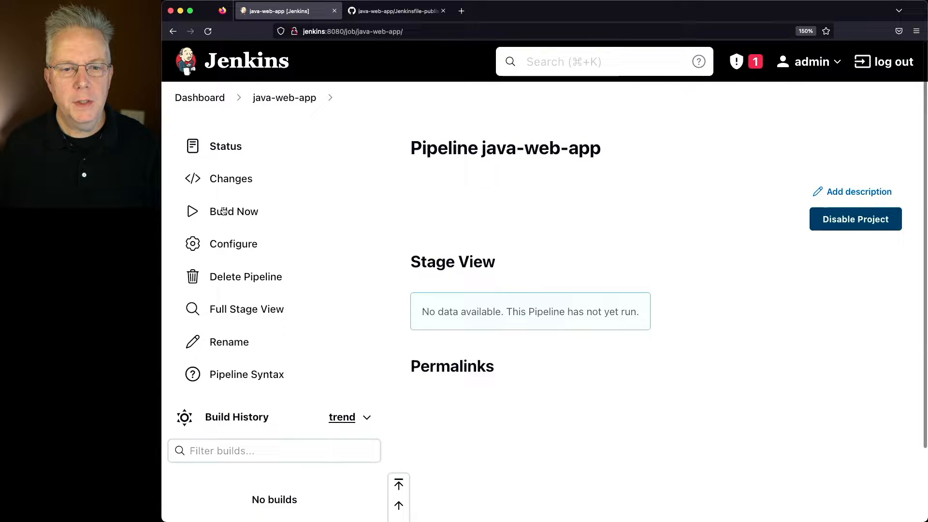
mouse_move(318, 242)
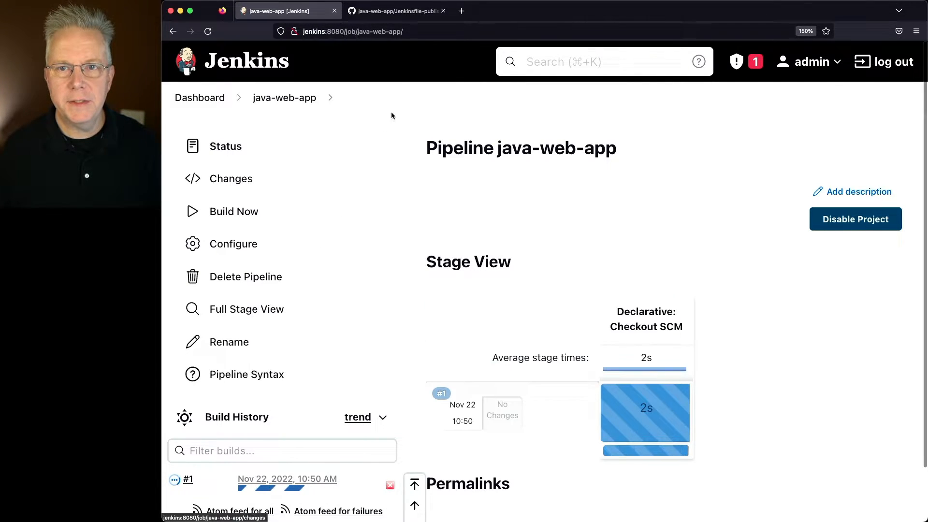
click(396, 11)
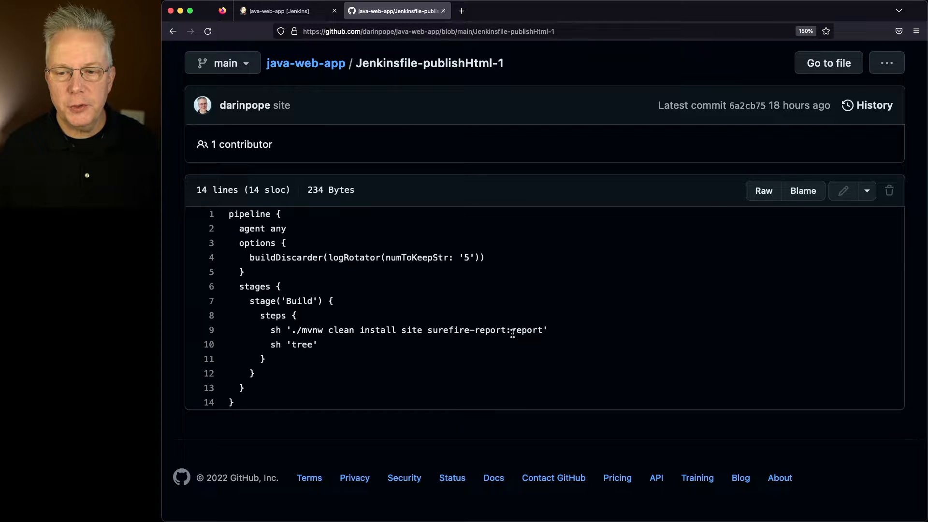
click(288, 10)
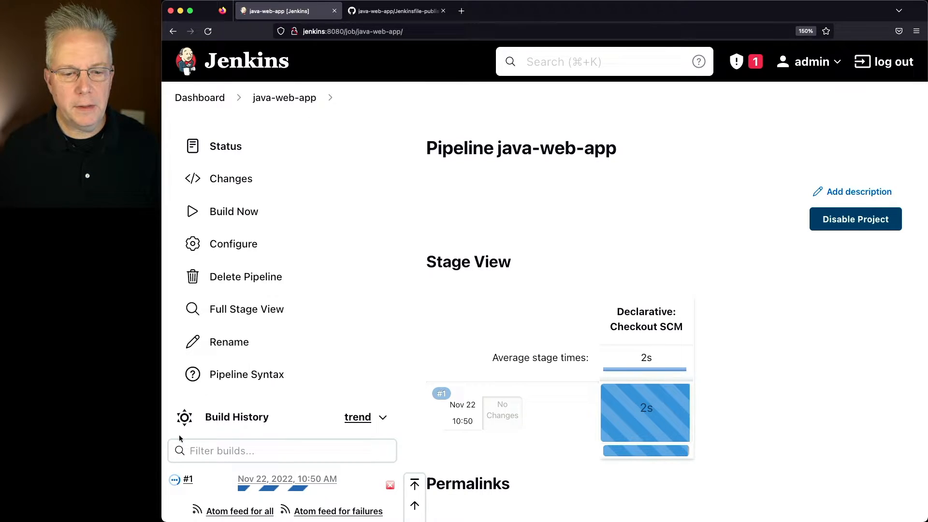
- Inspect build #1's console log down to the tree output listing site and surefire-report.html
click(189, 478)
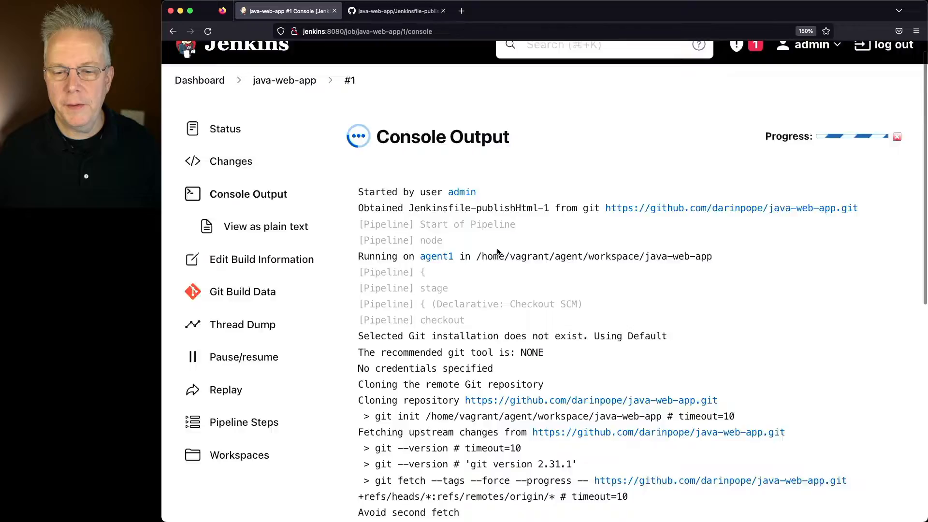
scroll(down, 3)
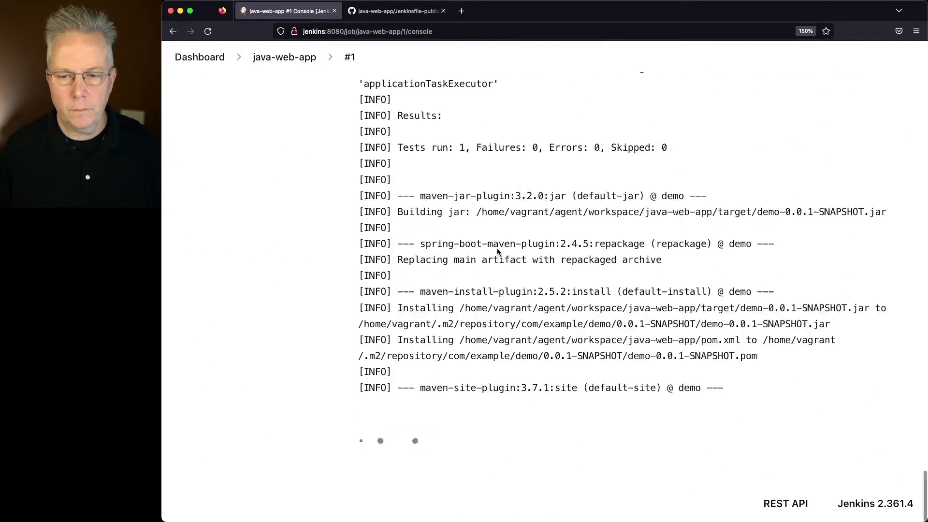
scroll(down, 3)
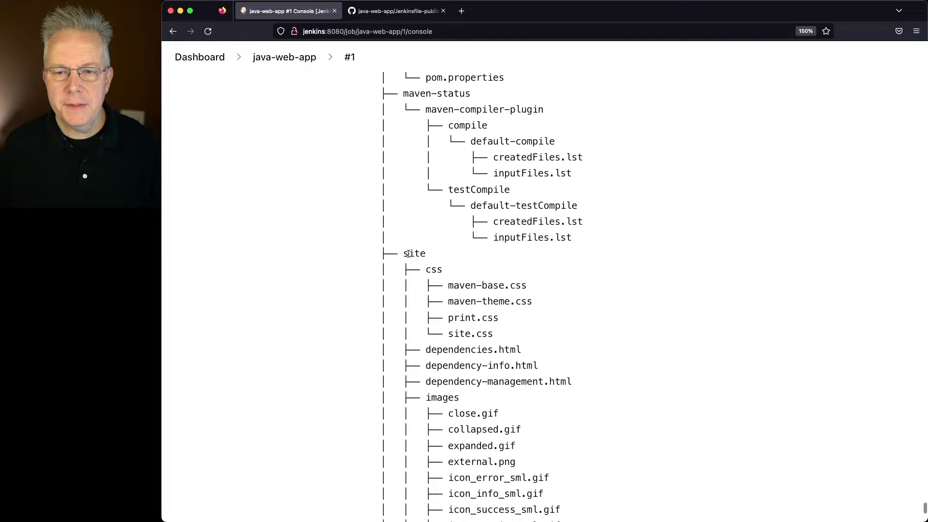
double_click(413, 253)
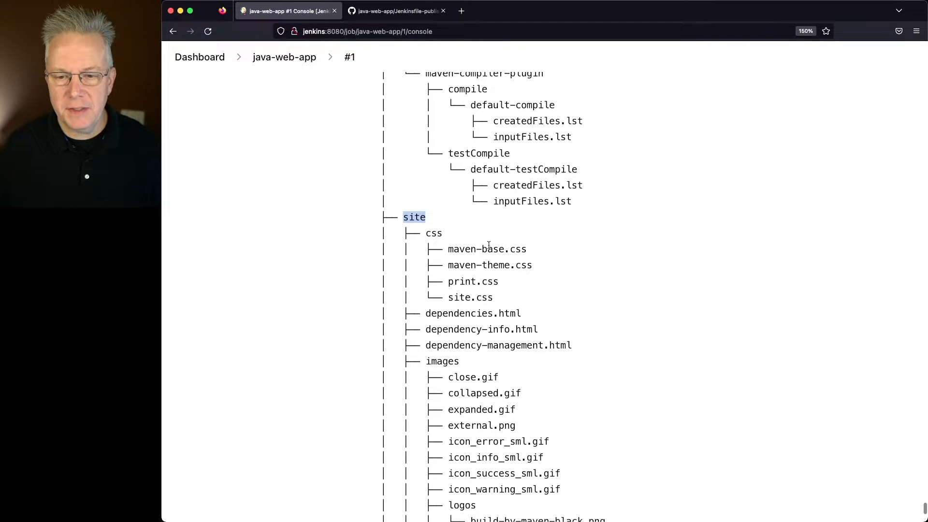
scroll(down, 3)
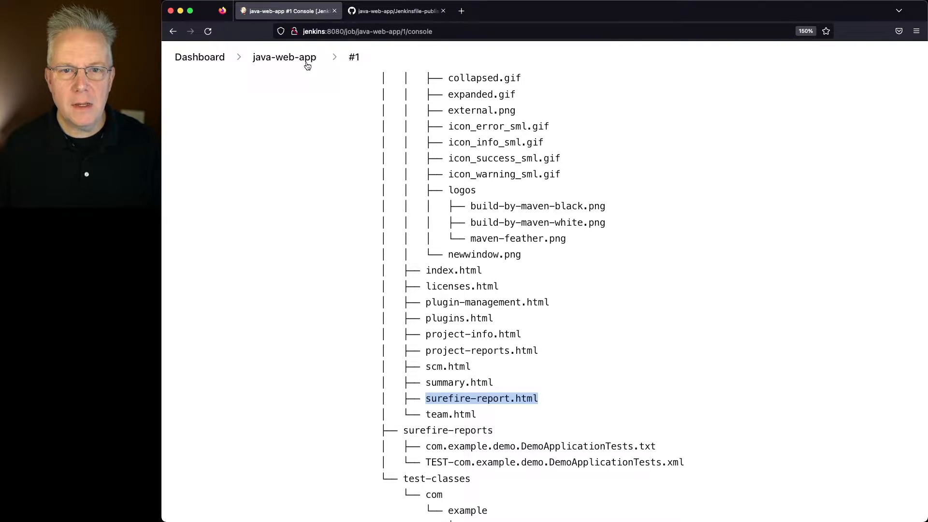
- Check build #1 succeeded on the java-web-app job page, then view the pipeline file on GitHub
click(285, 57)
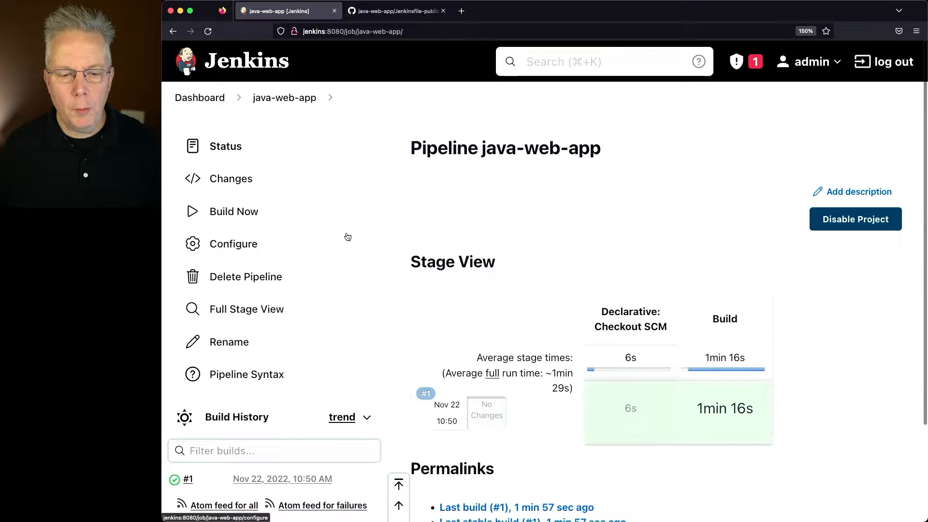
scroll(down, 3)
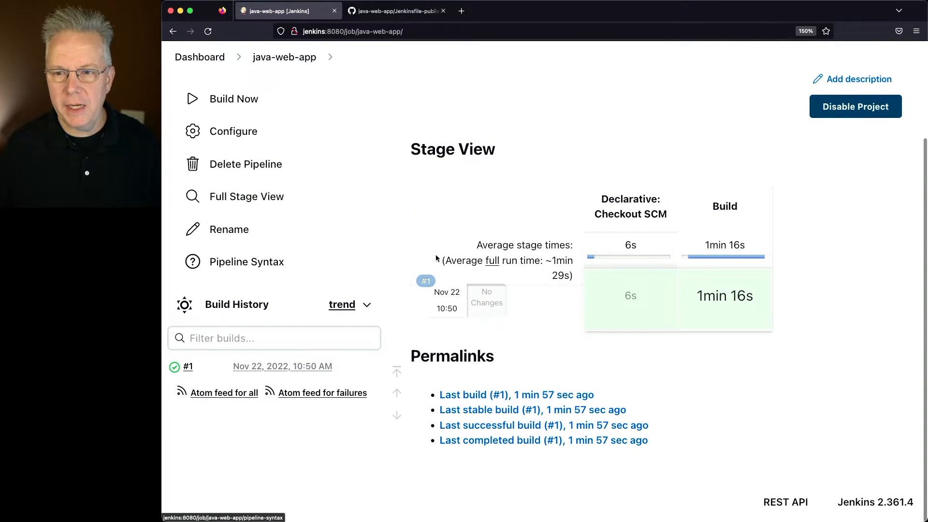
scroll(down, 3)
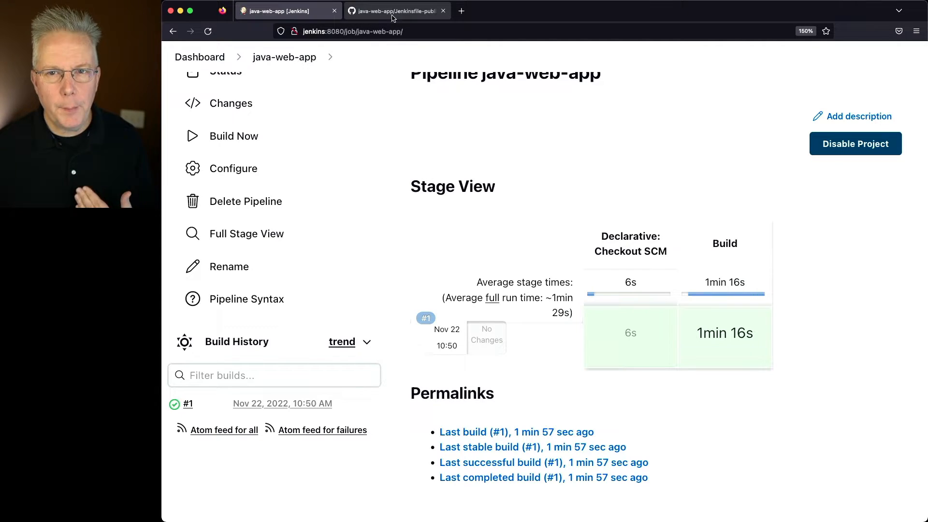
click(396, 10)
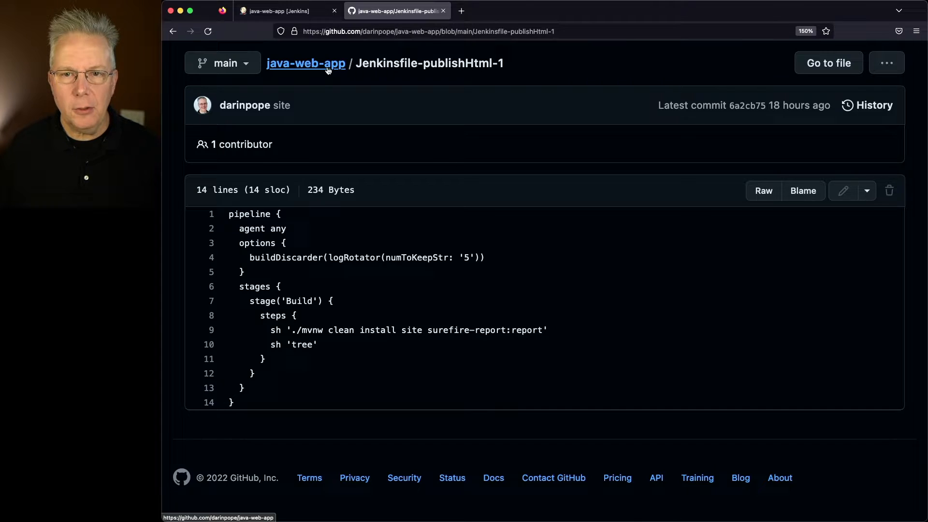
- Review Jenkinsfile-publishHtml-2 with its post-success publishHTML step for target/site, then return to Jenkins
click(306, 63)
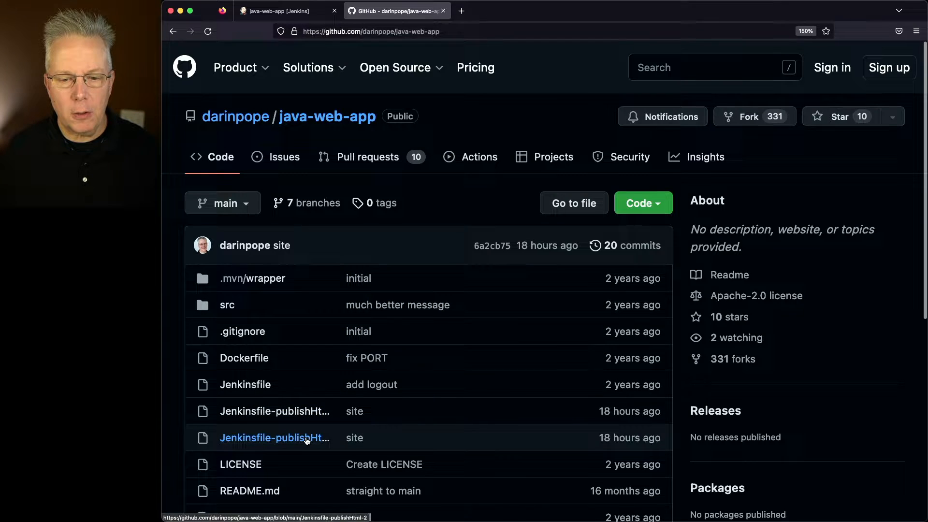
click(274, 436)
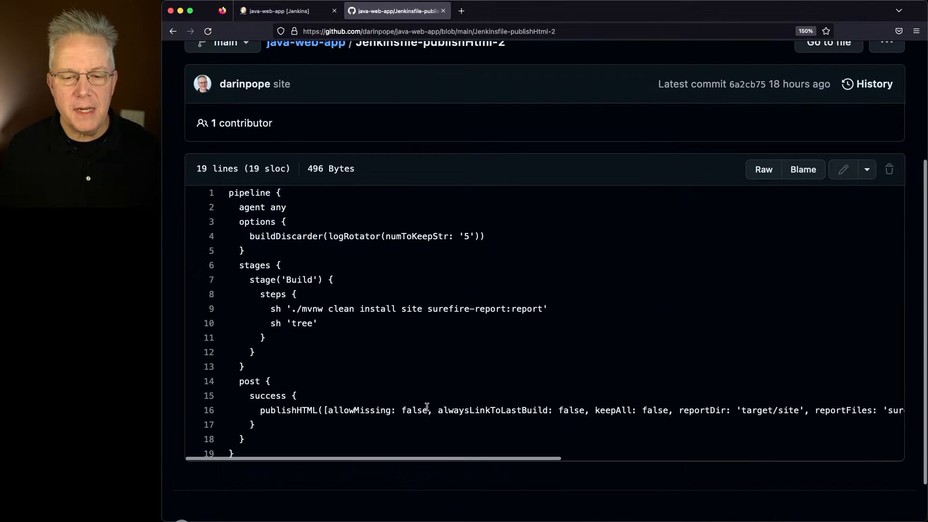
scroll(down, 3)
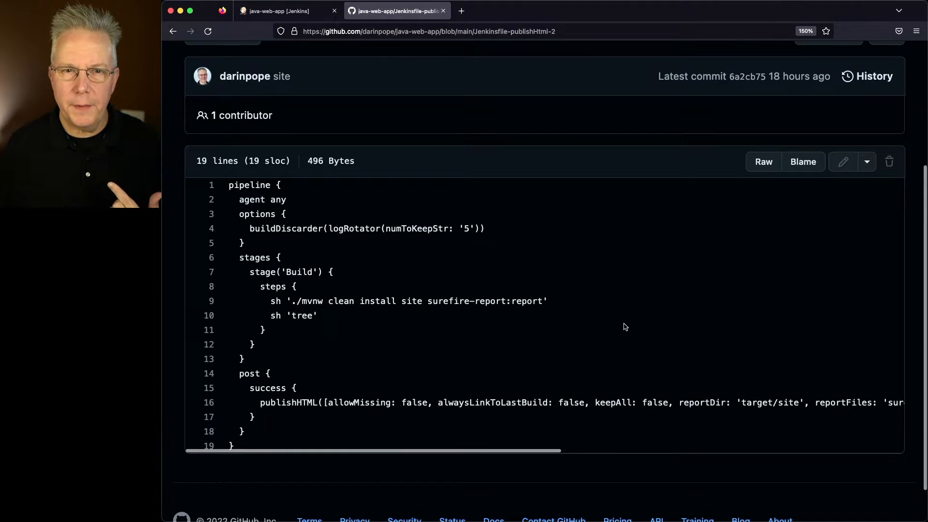
click(287, 10)
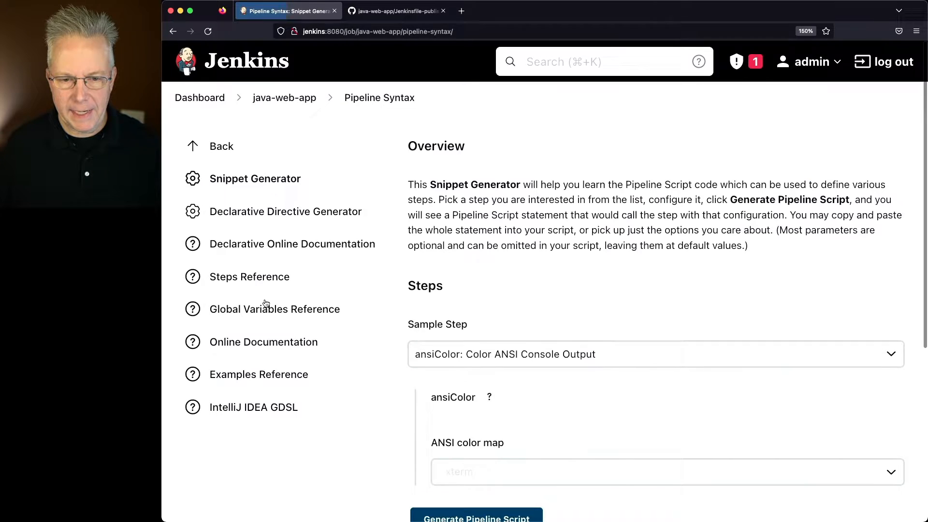
- Choose the publishHTML step in the snippet generator with HTML directory target/site
click(651, 353)
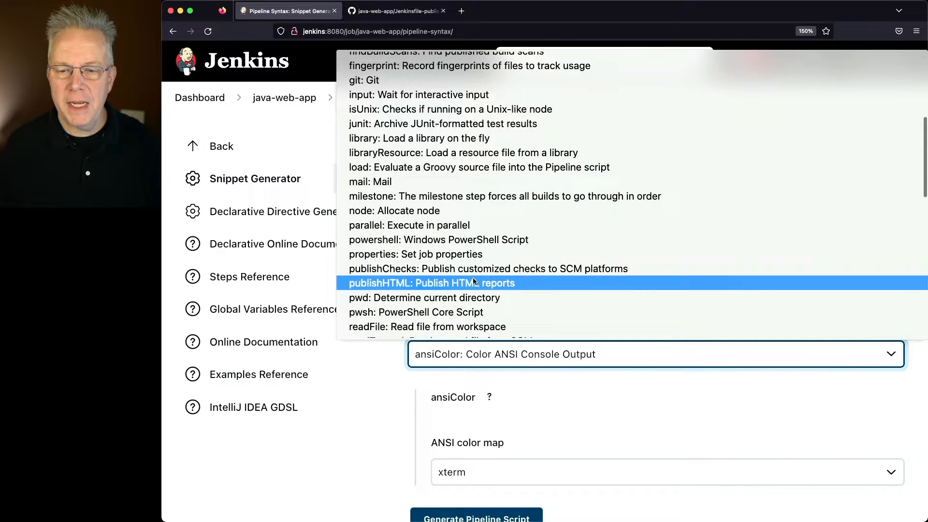
click(394, 11)
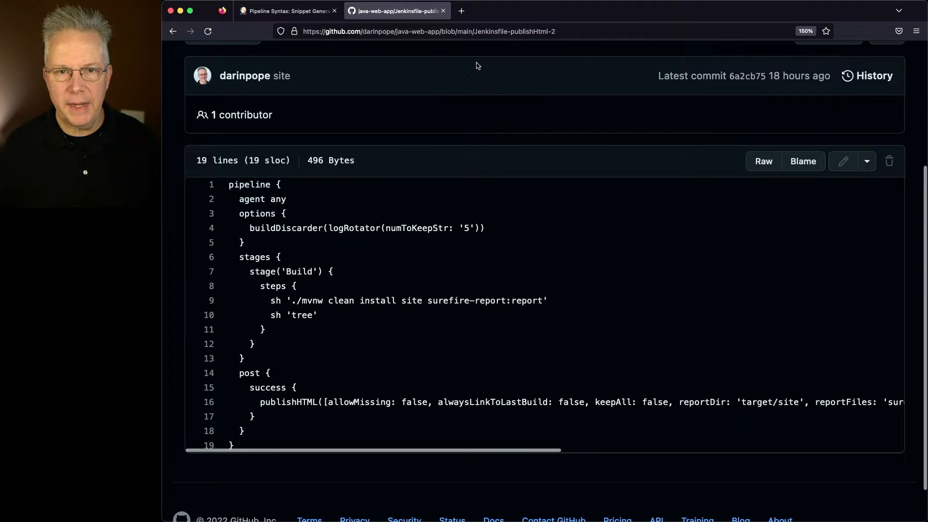
click(284, 10)
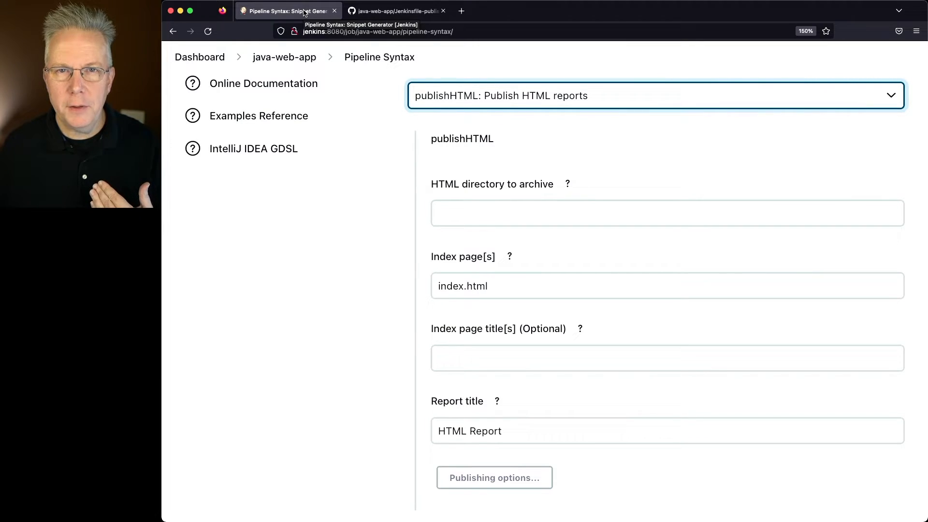
click(666, 212)
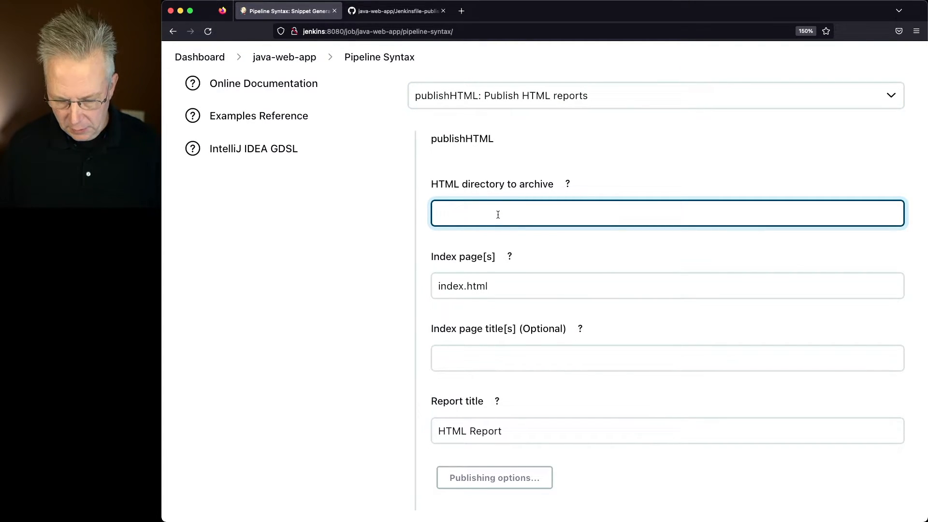
text(target)
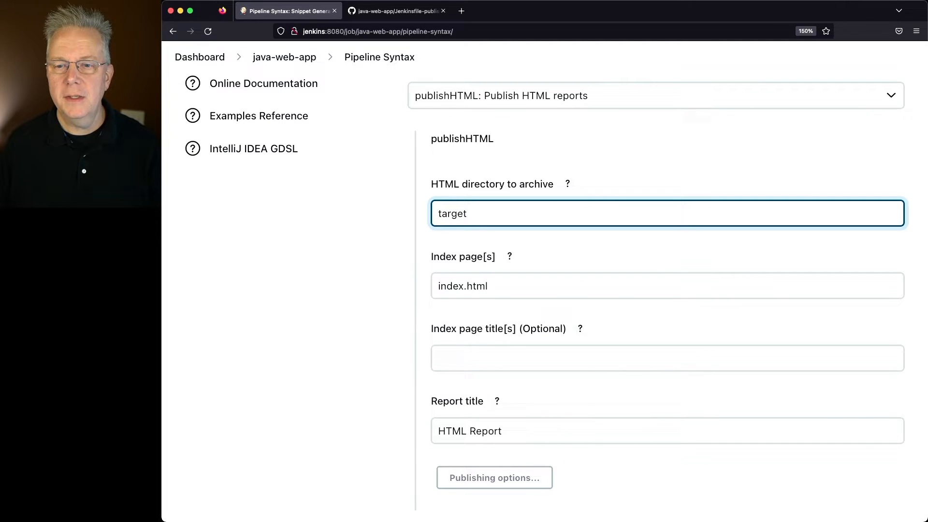
text(/site)
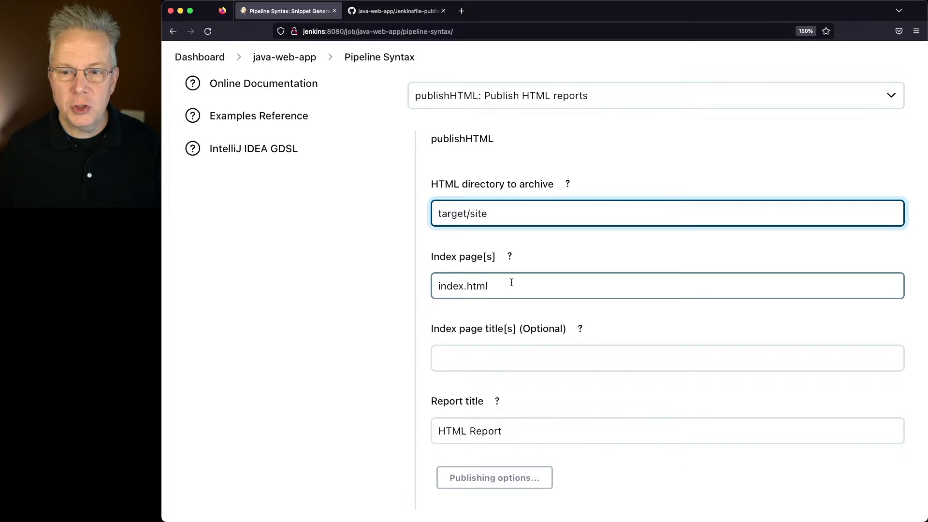
- Set the index page to surefire-report.html and the report title to Surefire Report
double_click(449, 286)
text(surefire-report)
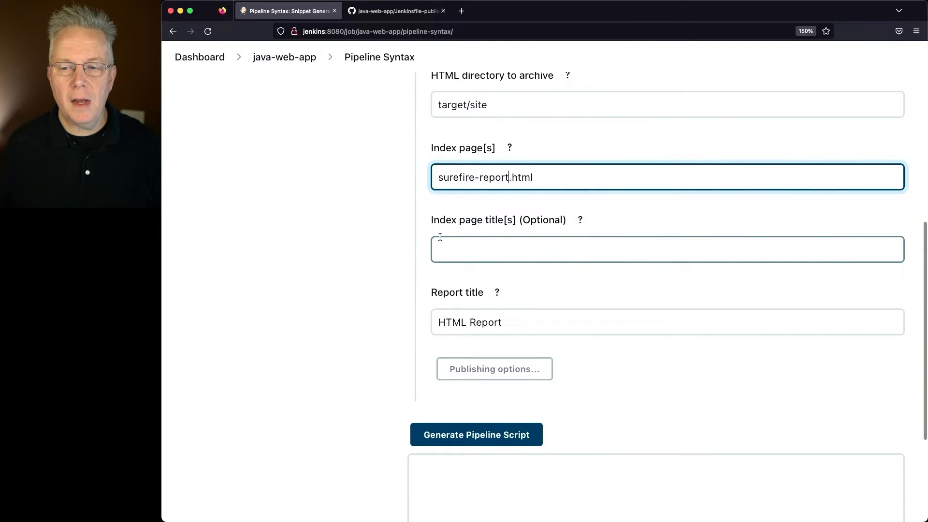
scroll(down, 3)
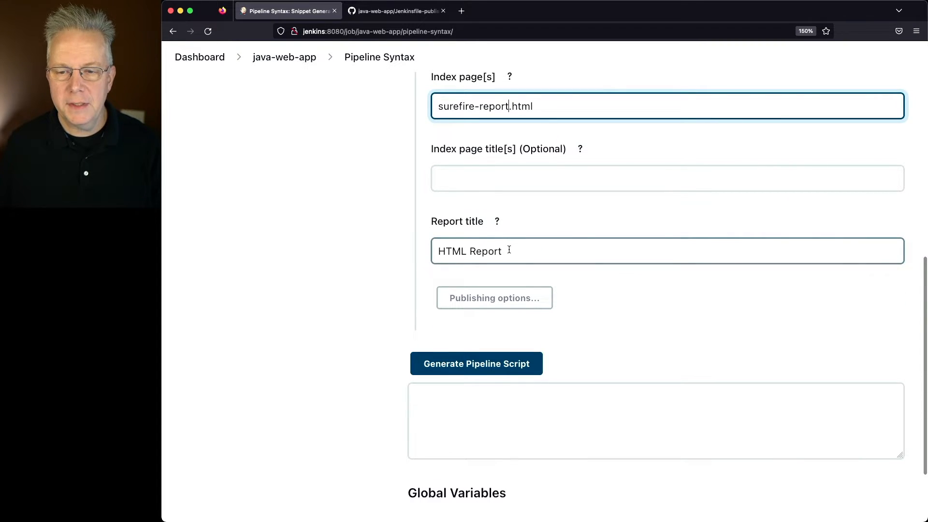
double_click(452, 251)
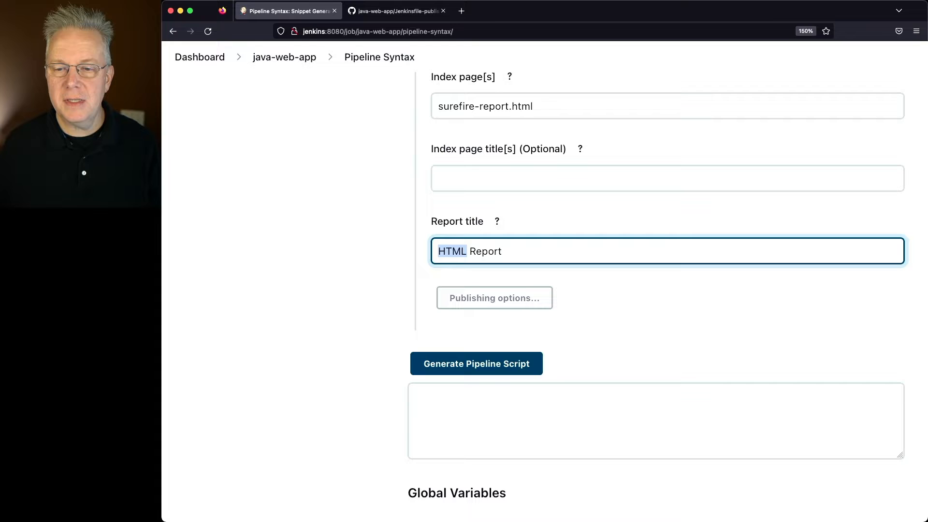
text(Surefire)
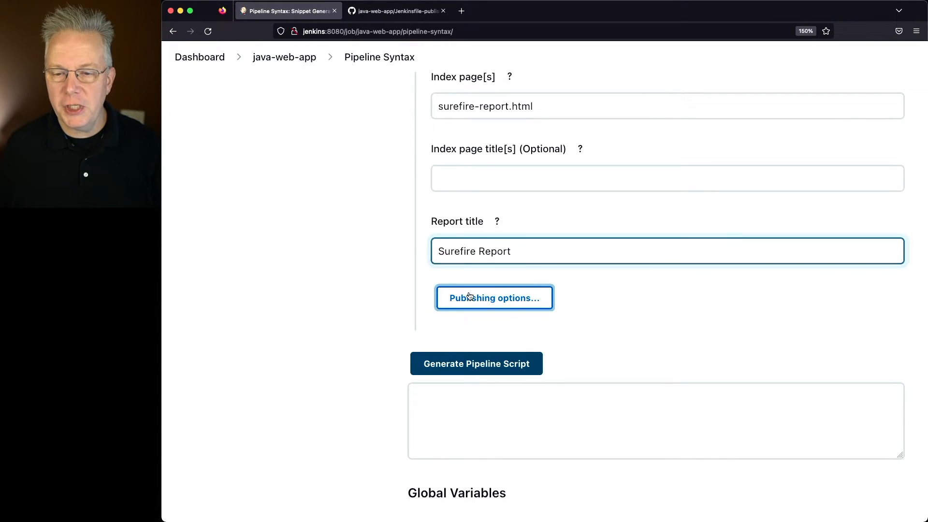
- Review the publishing options and generate the publishHTML pipeline script
click(494, 298)
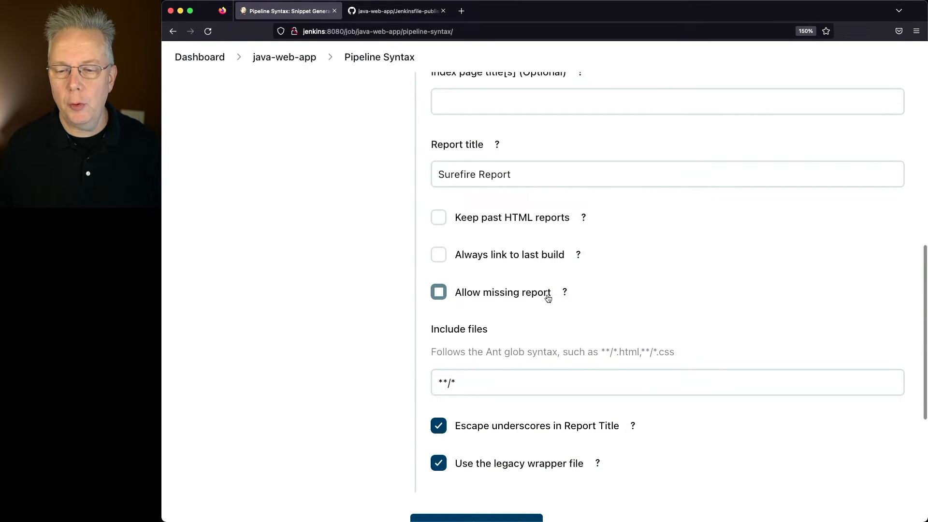
scroll(down, 3)
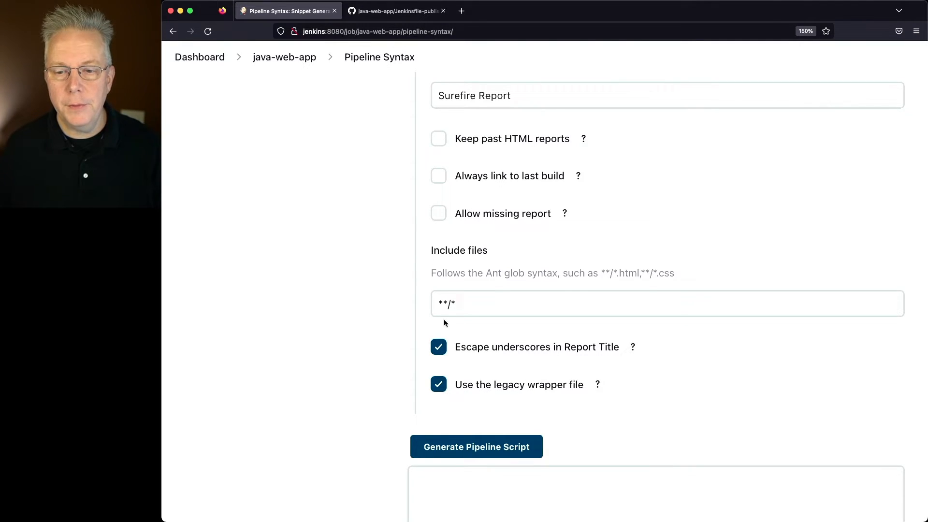
scroll(down, 3)
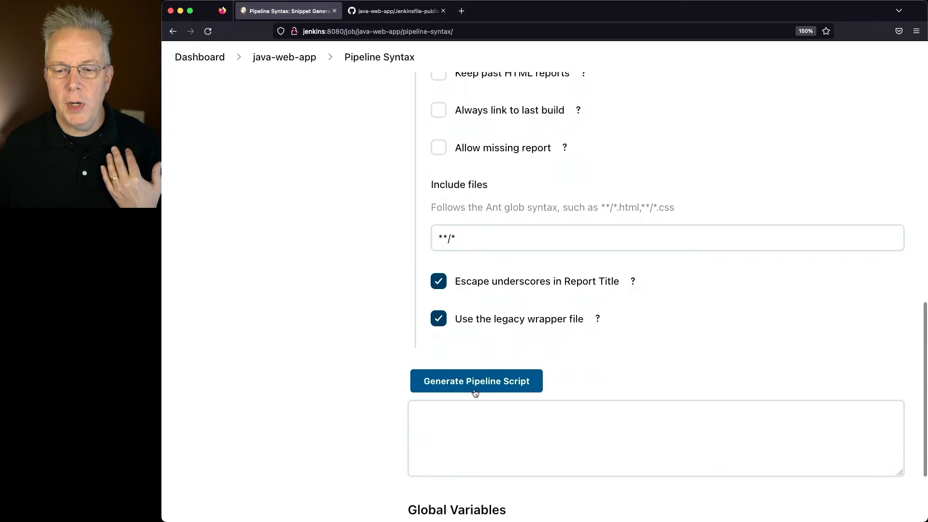
click(475, 381)
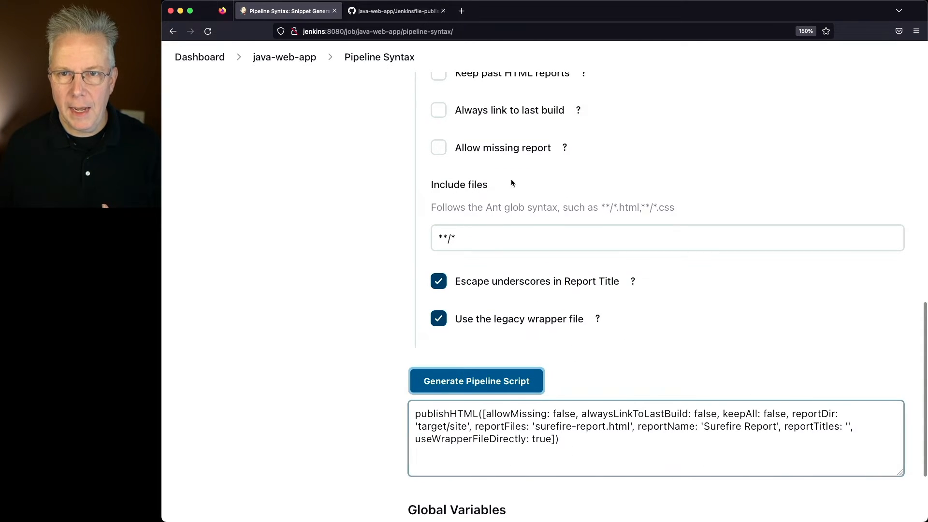
- Review the publishHTML call under post success in Jenkinsfile-publishHtml-2, then return to the job configuration
click(395, 11)
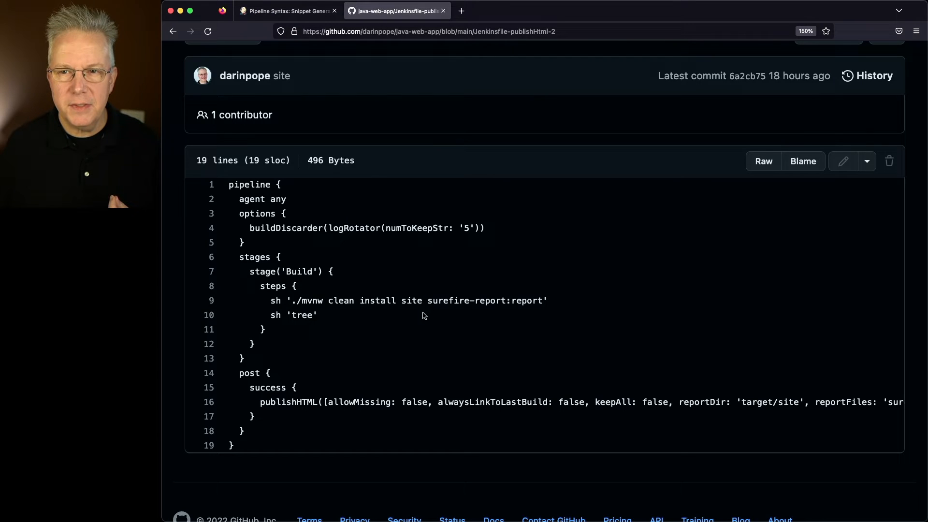
mouse_move(410, 379)
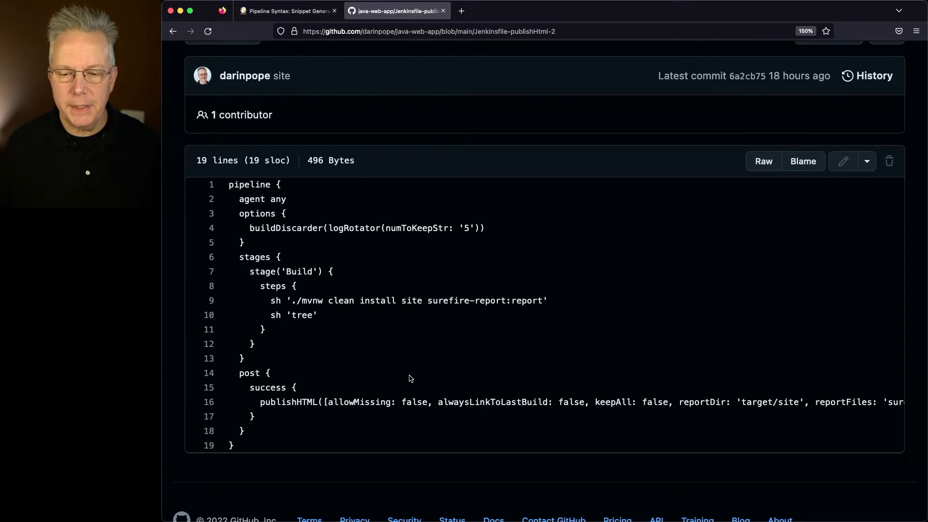
click(287, 11)
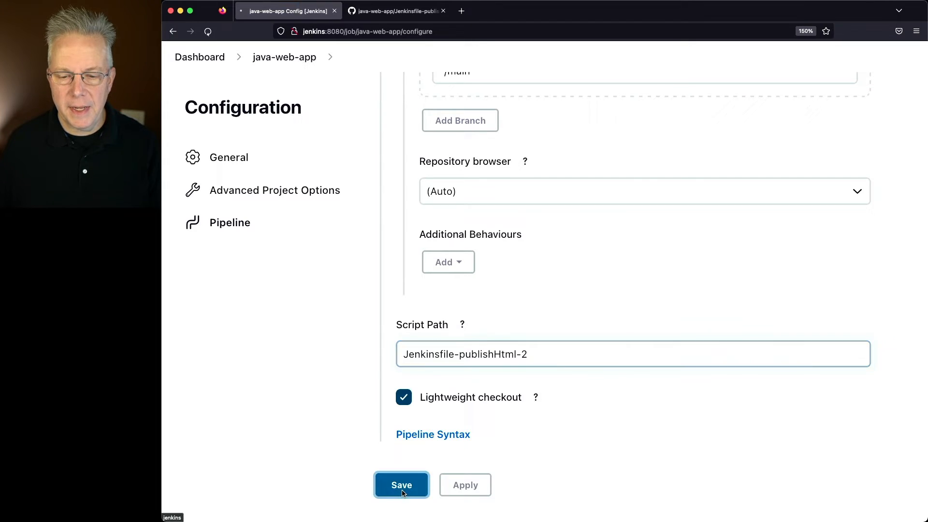
- Save the job to use Jenkinsfile-publishHtml-2 and start build #2
click(401, 484)
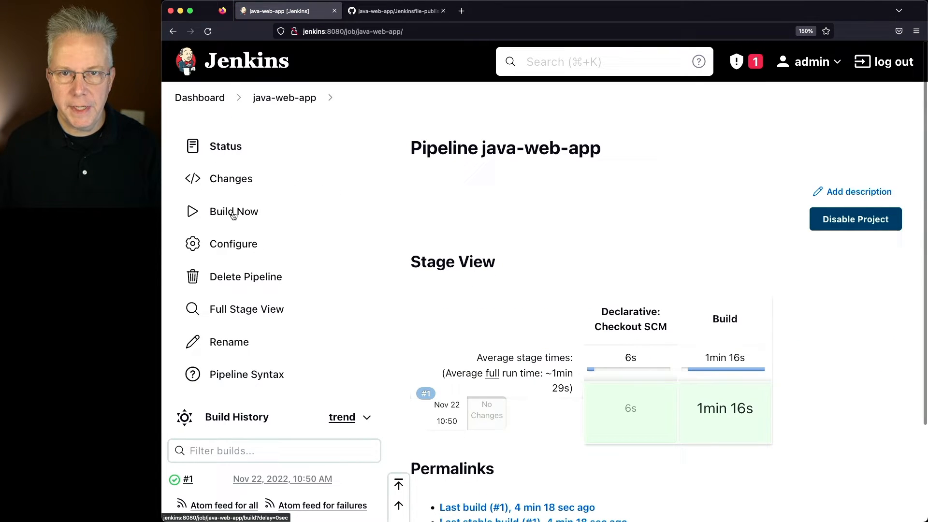
click(234, 211)
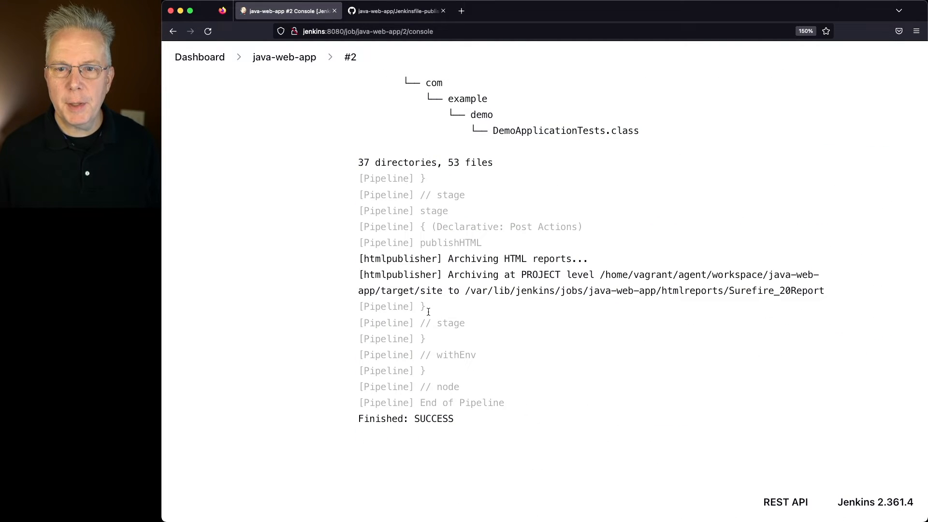
mouse_move(447, 95)
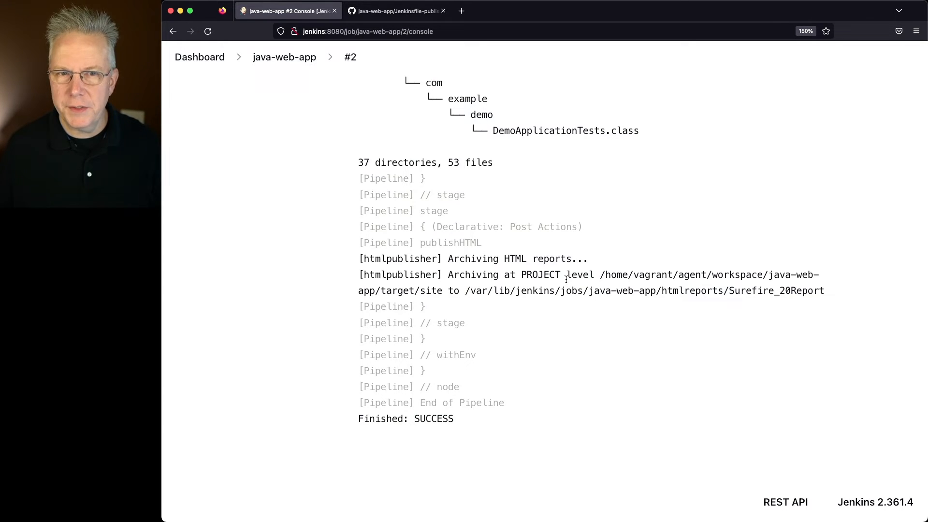
mouse_move(284, 57)
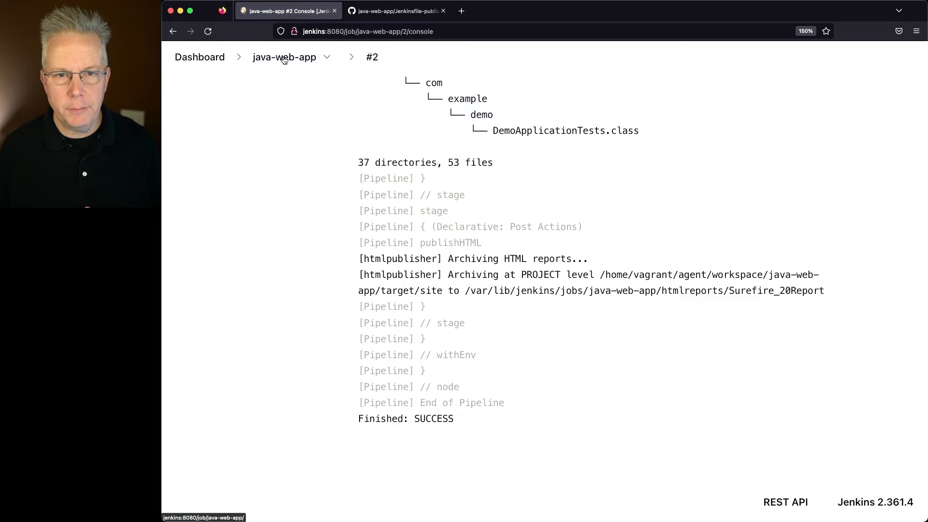
- Return to the java-web-app job page showing the Surefire Report link and build #2's Post Actions stage
click(283, 57)
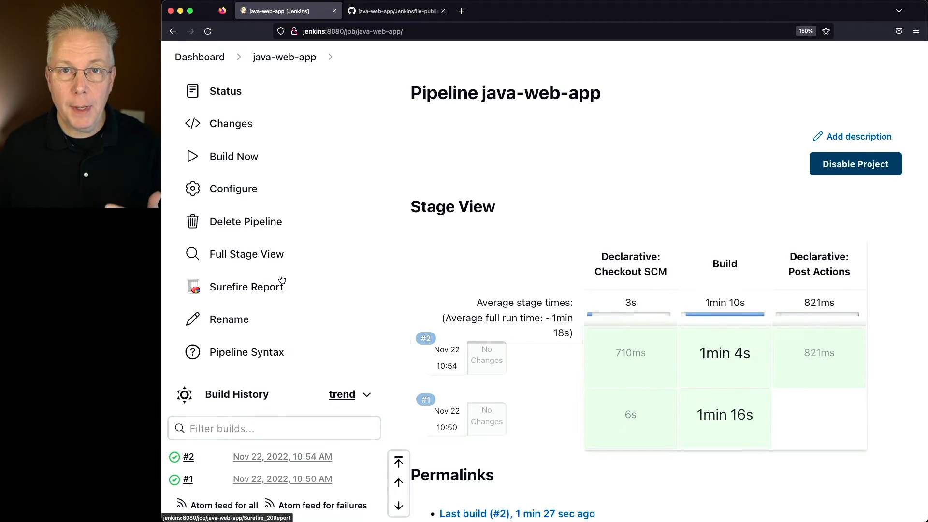
mouse_move(268, 289)
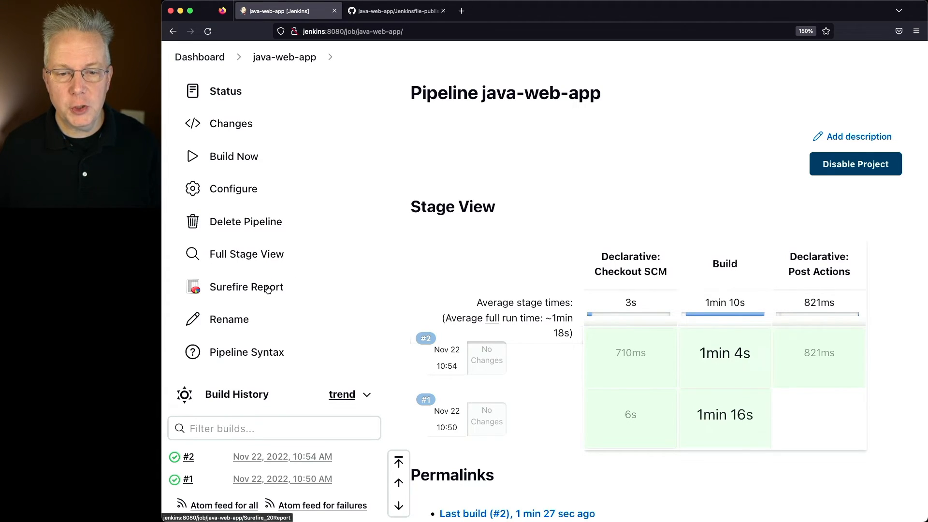
- Review the Surefire Report: 1 test, 0 errors, 0 failures, 100% success, DemoApplicationTests contextLoads
click(246, 286)
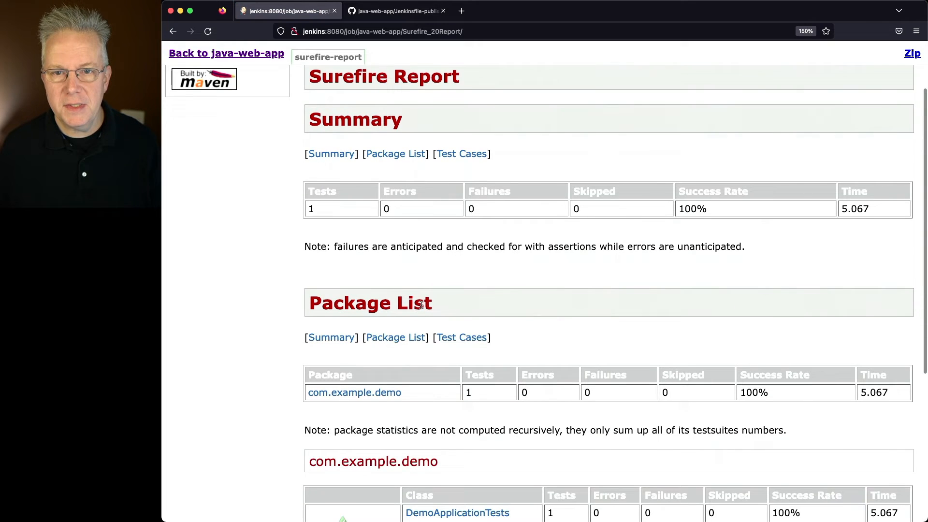
scroll(down, 3)
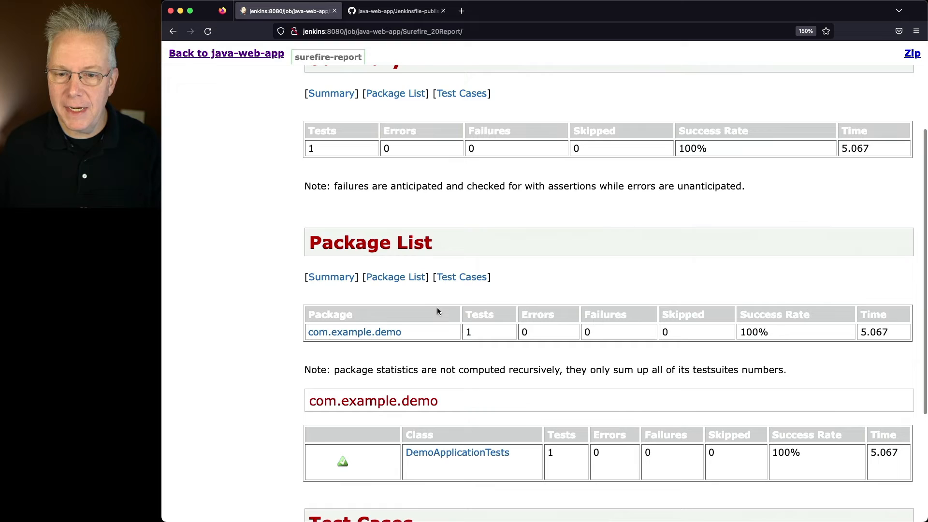
scroll(down, 3)
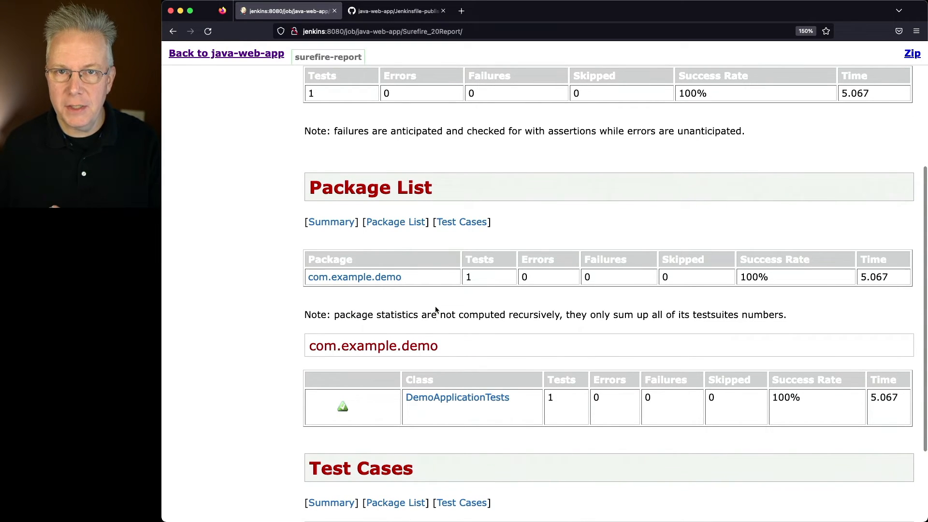
scroll(down, 3)
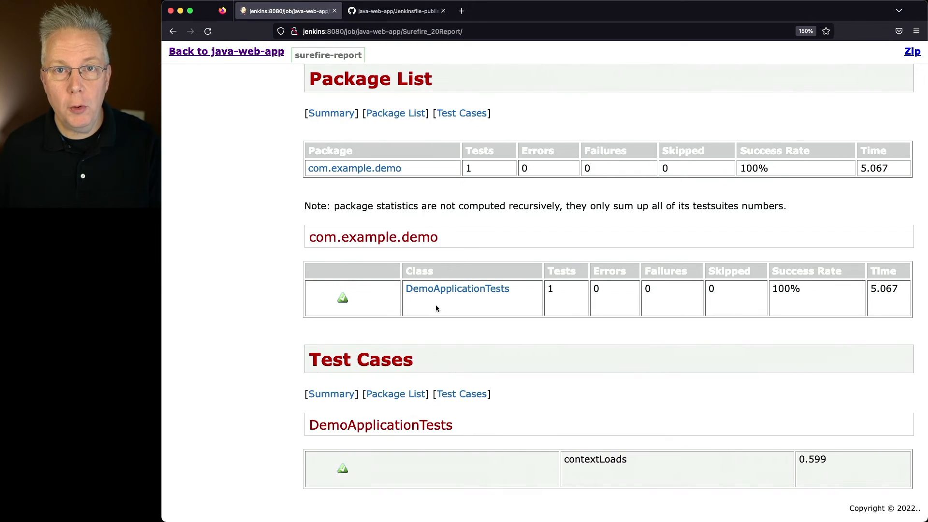